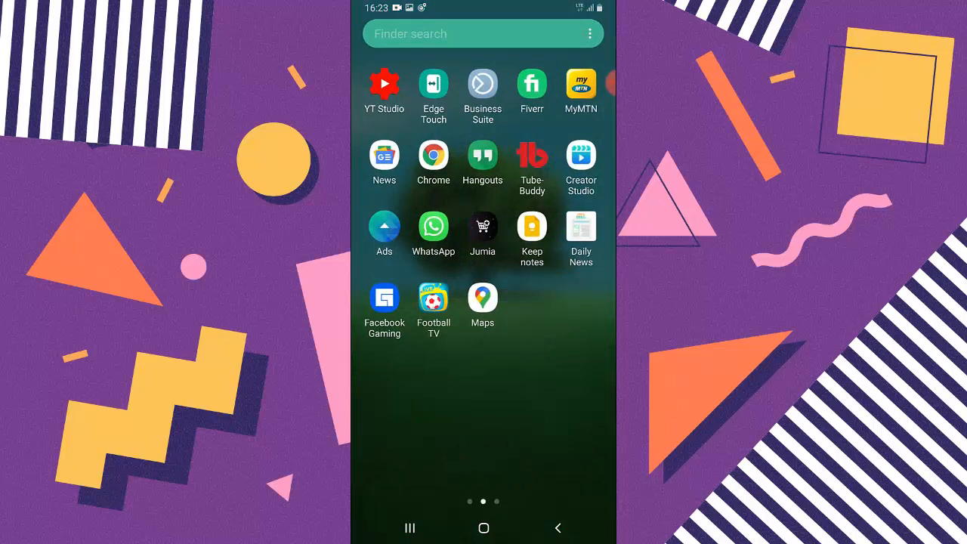
Launch WhatsApp and show the chats list's overflow options menu
left_click(433, 227)
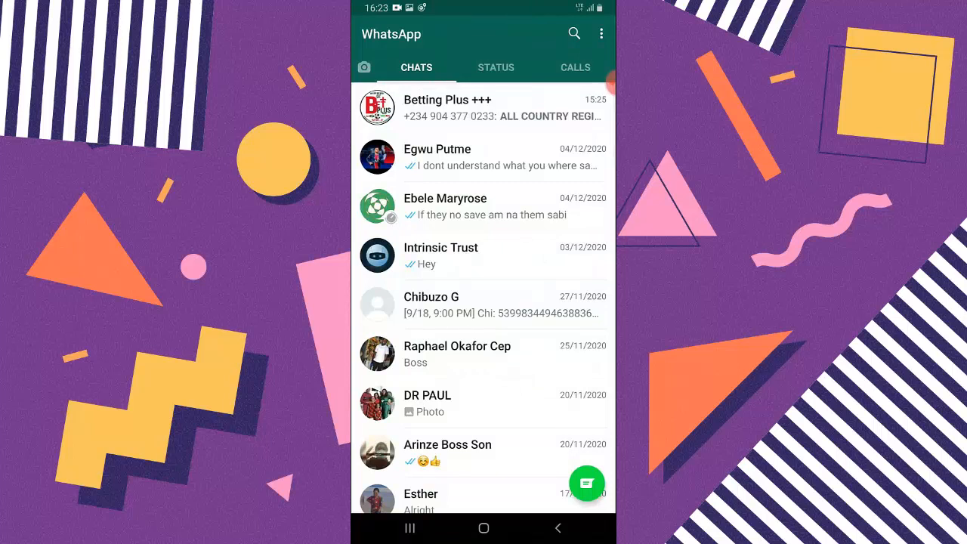
left_click(436, 157)
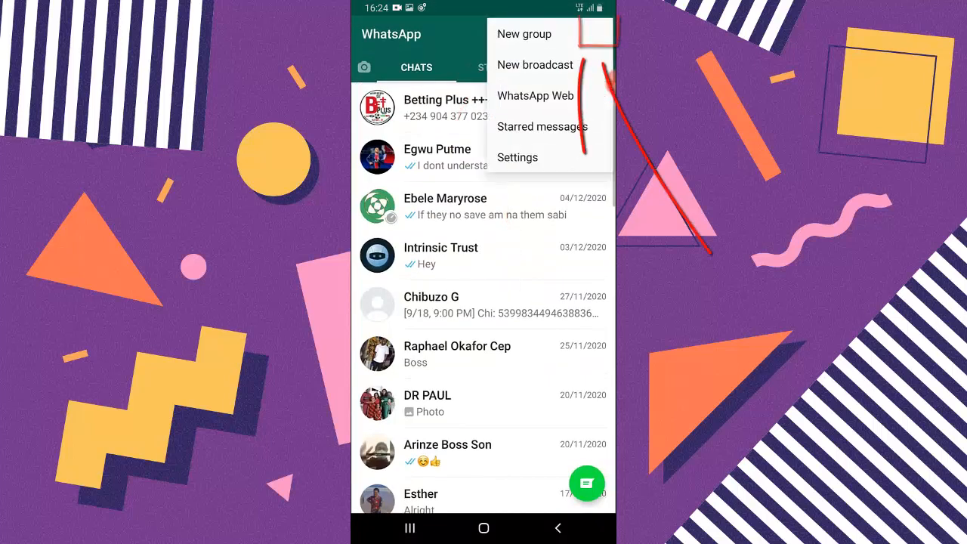
Check the empty Starred messages page, then return to the chats list
left_click(542, 126)
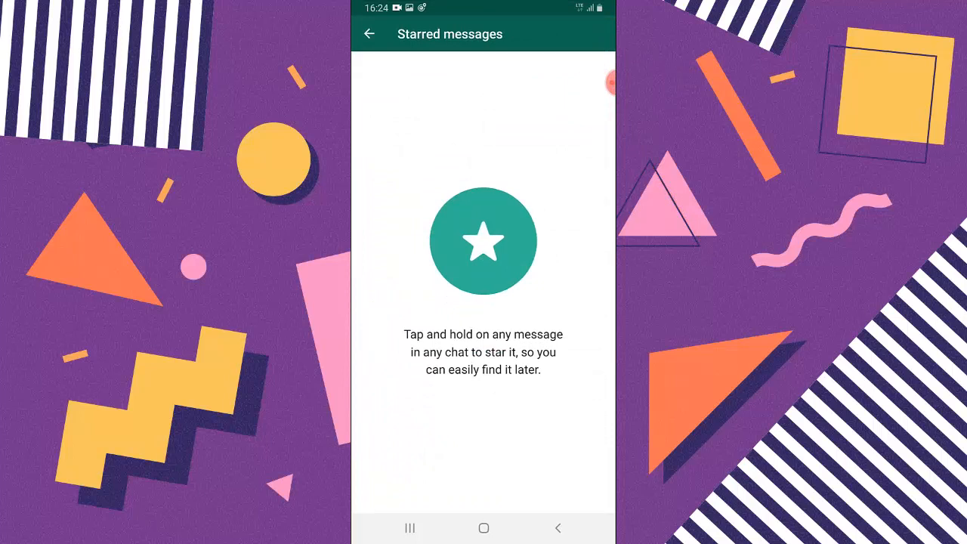
left_click(369, 33)
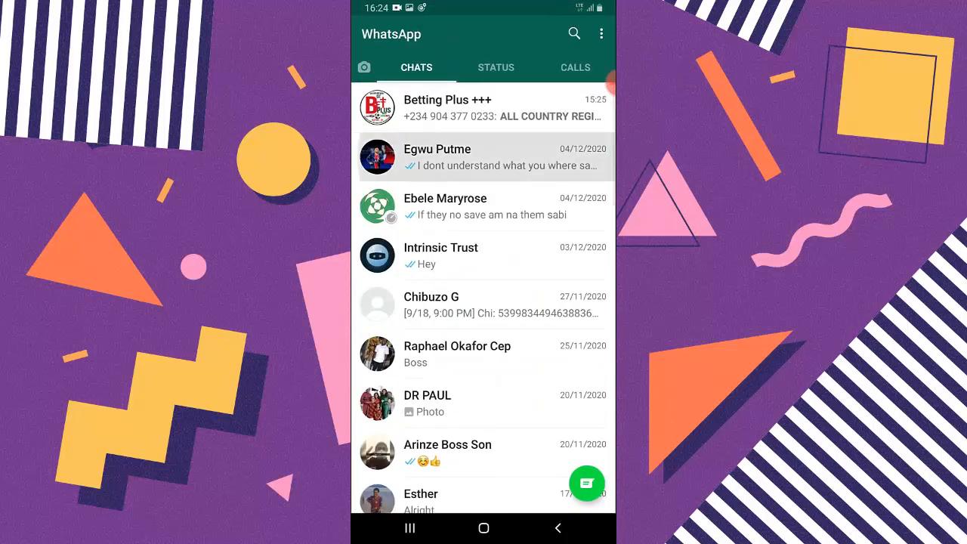
left_click(436, 156)
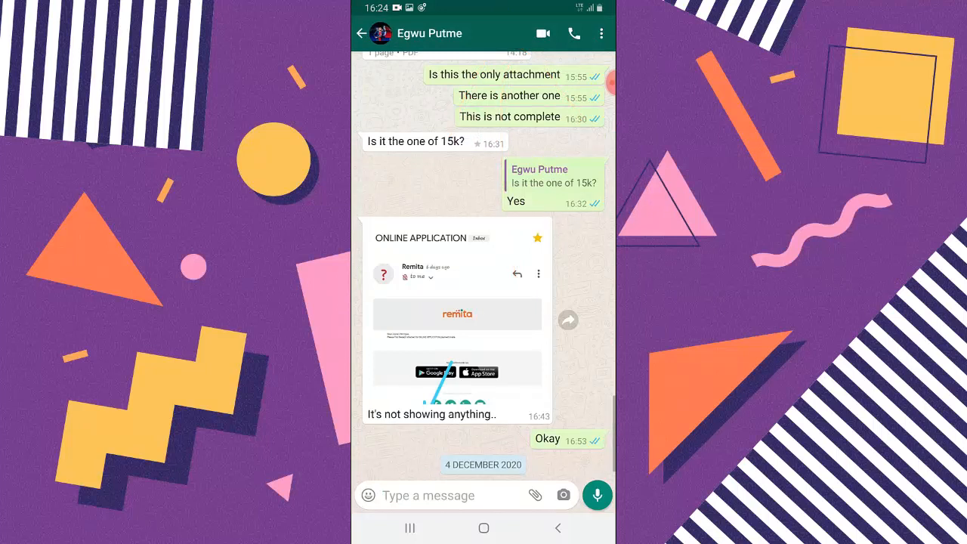
left_click(361, 33)
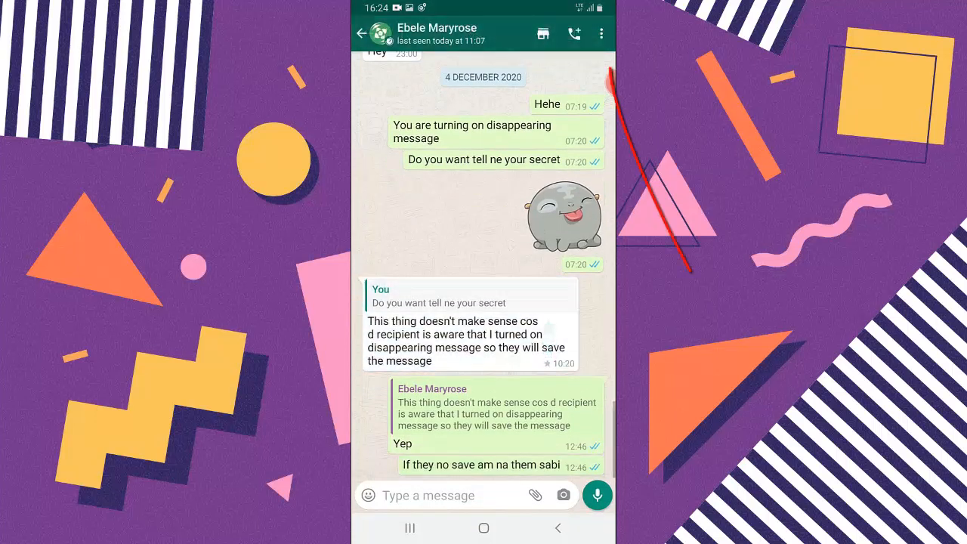
left_click(362, 33)
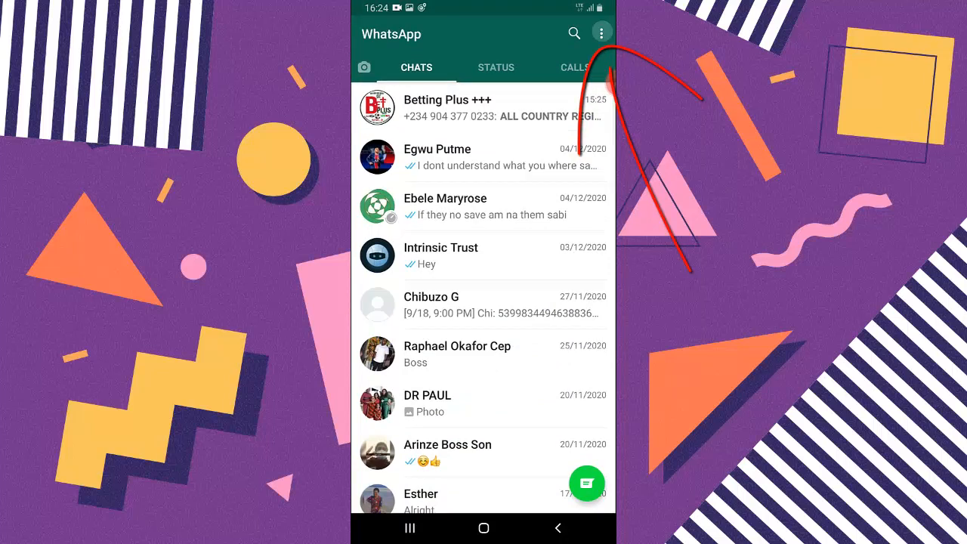
left_click(600, 33)
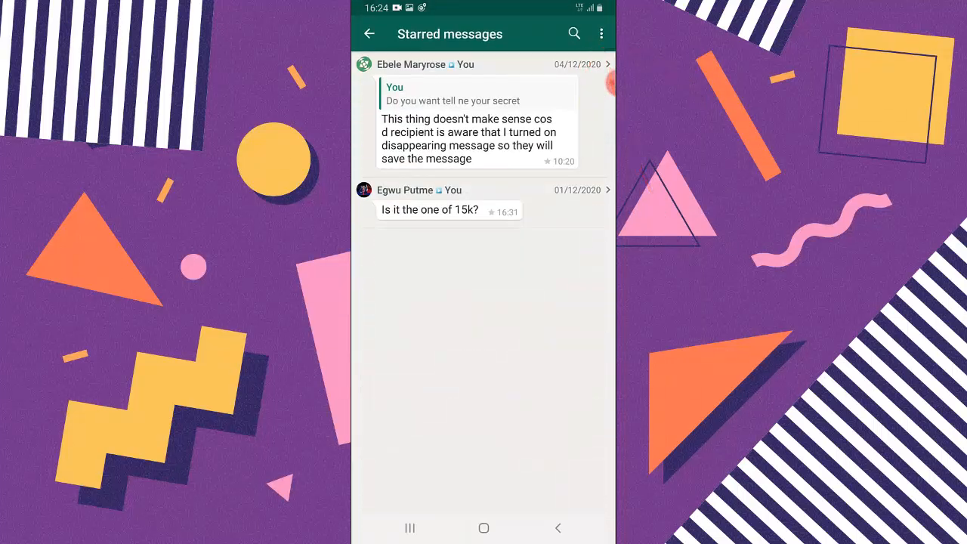
left_click(477, 136)
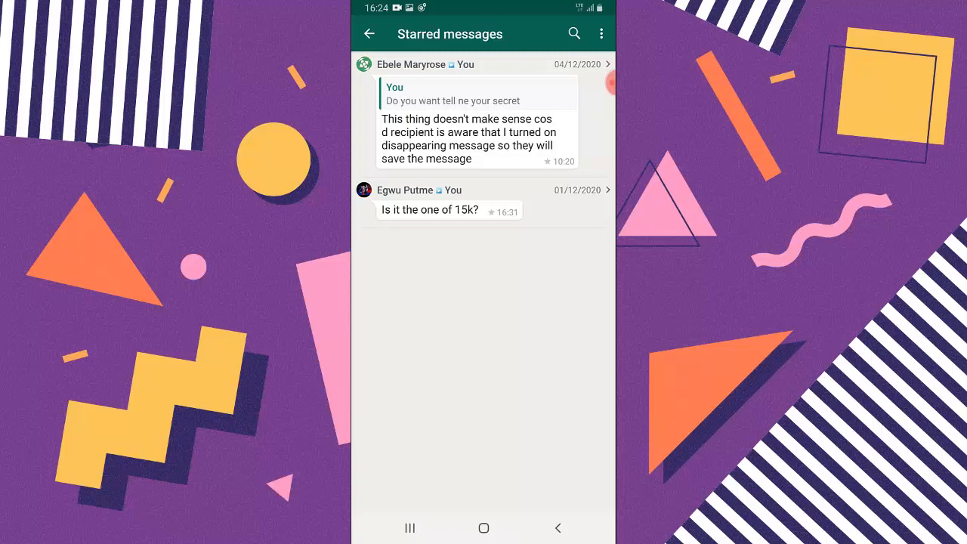
left_click(369, 33)
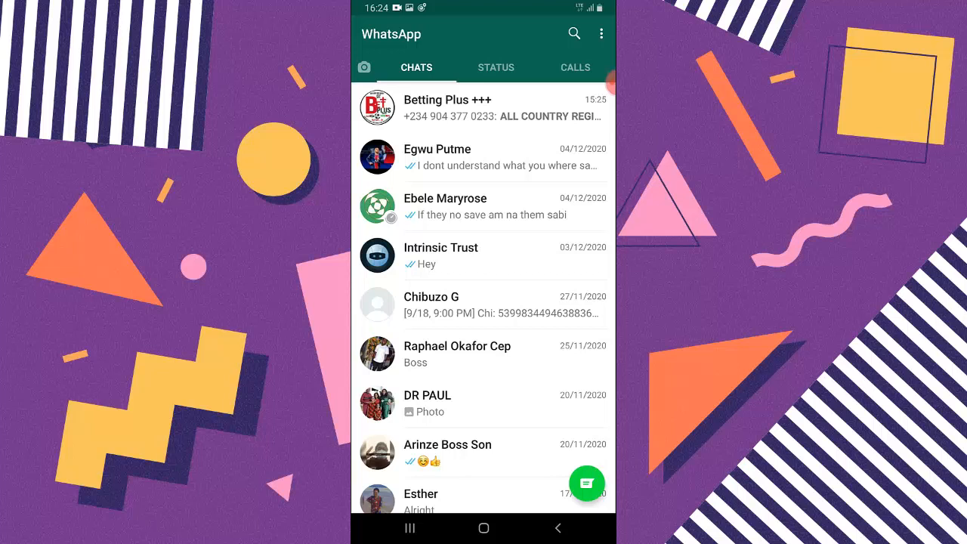
Reopen Starred messages to review both starred entries, then back out to exit
left_click(601, 33)
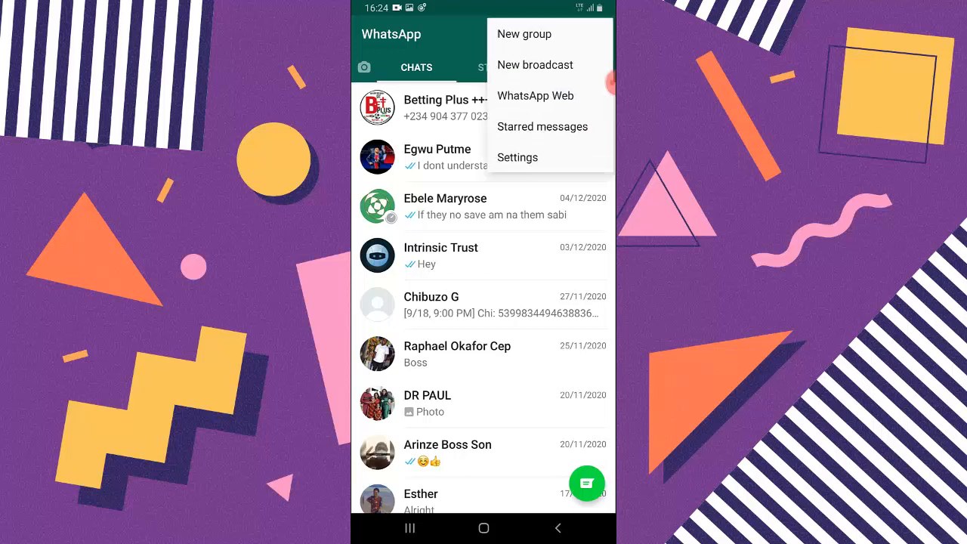
left_click(542, 126)
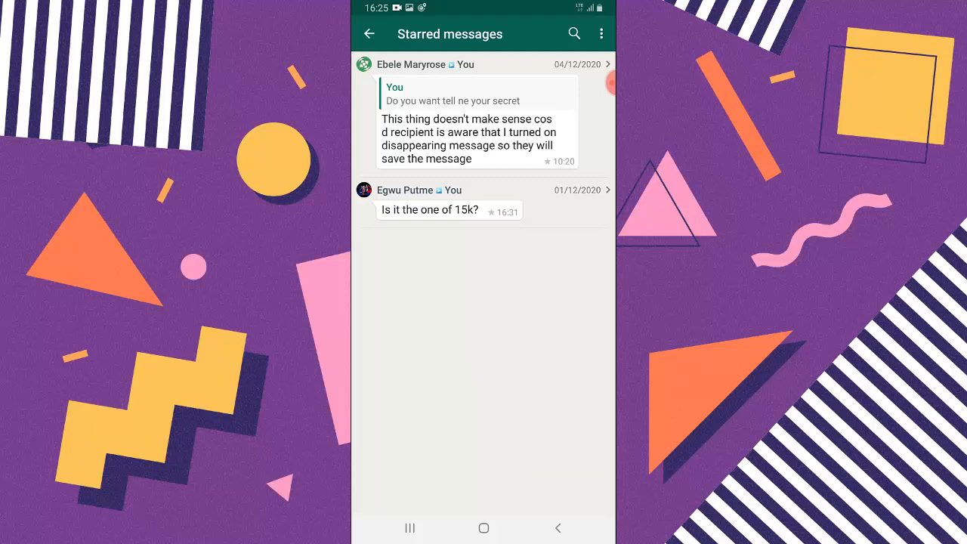
left_click(369, 33)
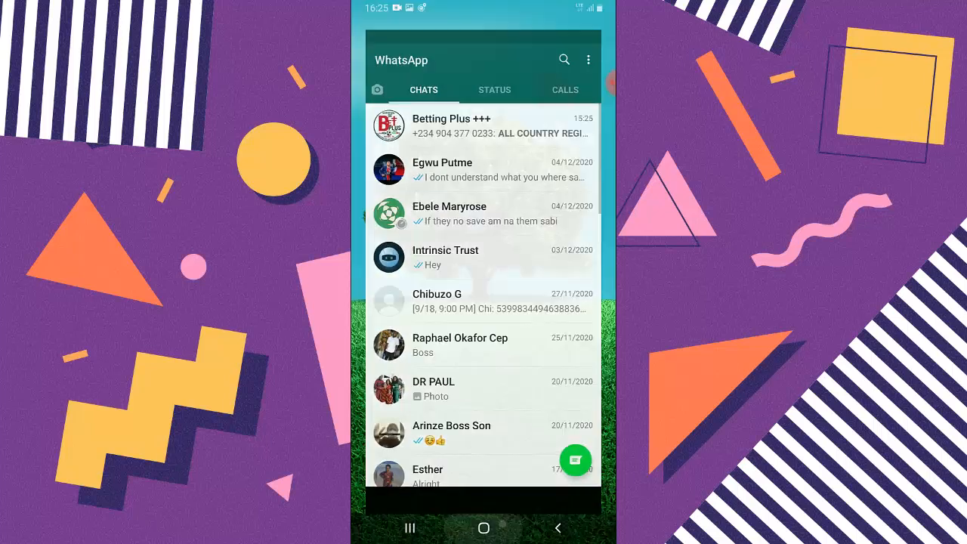